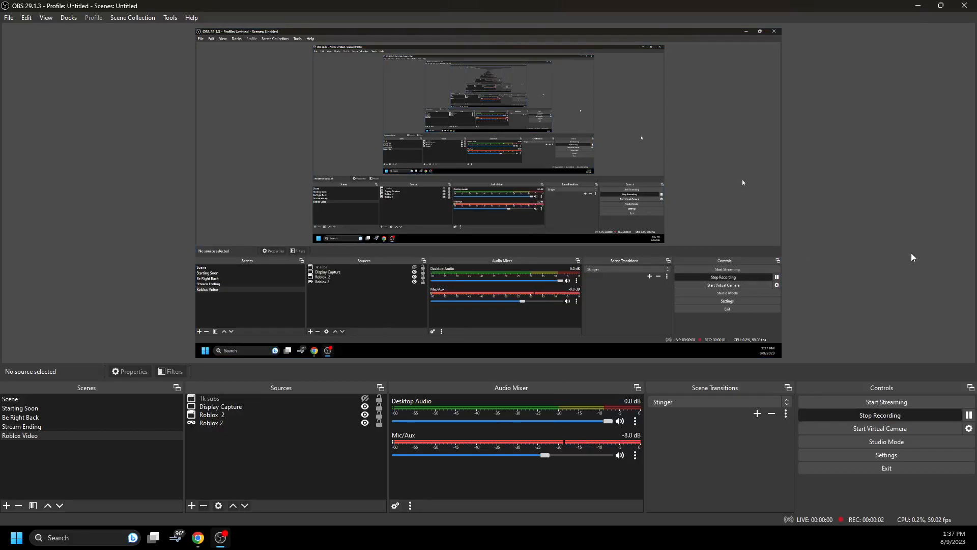
{"action": "mouse_move", "coordinate": [912, 223]}
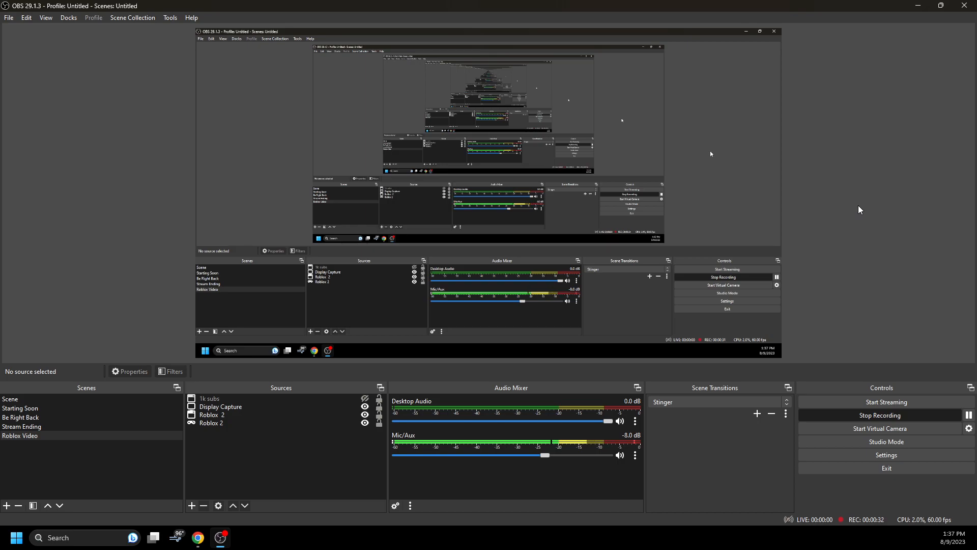
{"action": "mouse_move", "coordinate": [713, 464]}
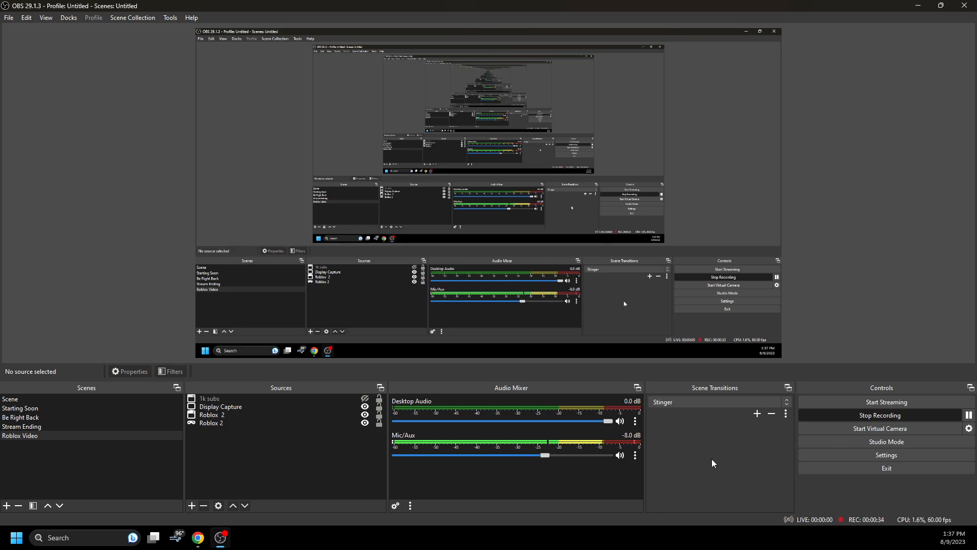
{"action": "mouse_move", "coordinate": [838, 269]}
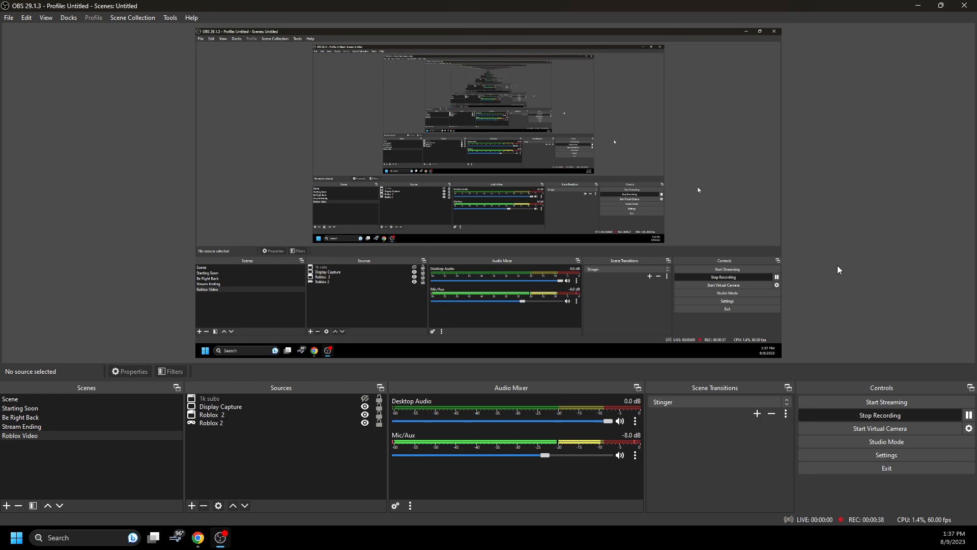
{"action": "mouse_move", "coordinate": [836, 323]}
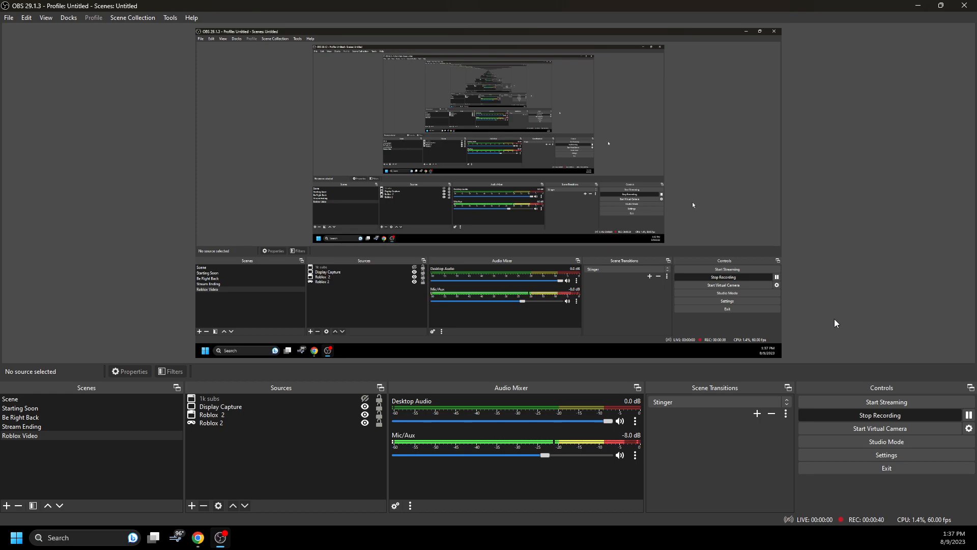